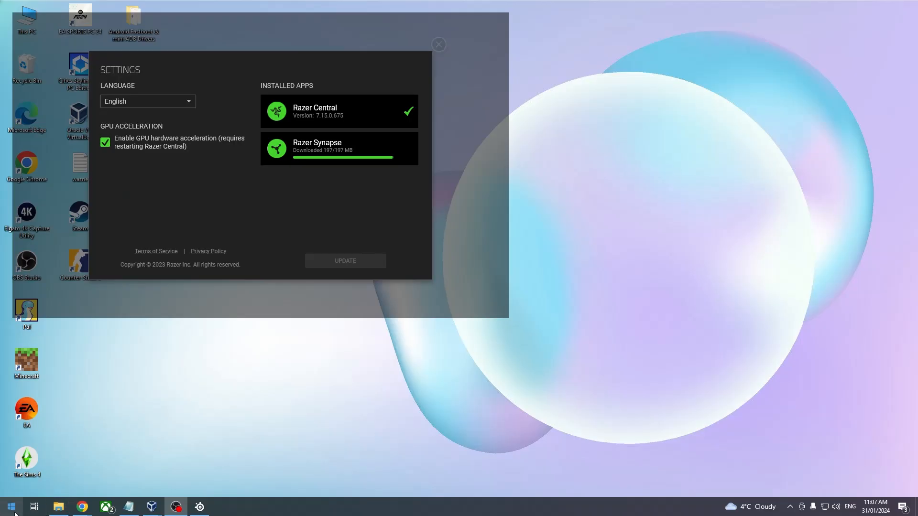
Step: Bring up the Windows Volume Mixer for the Razer Kraken V3 Pro speakers
{"action": "left_click", "coordinate": [8, 506]}
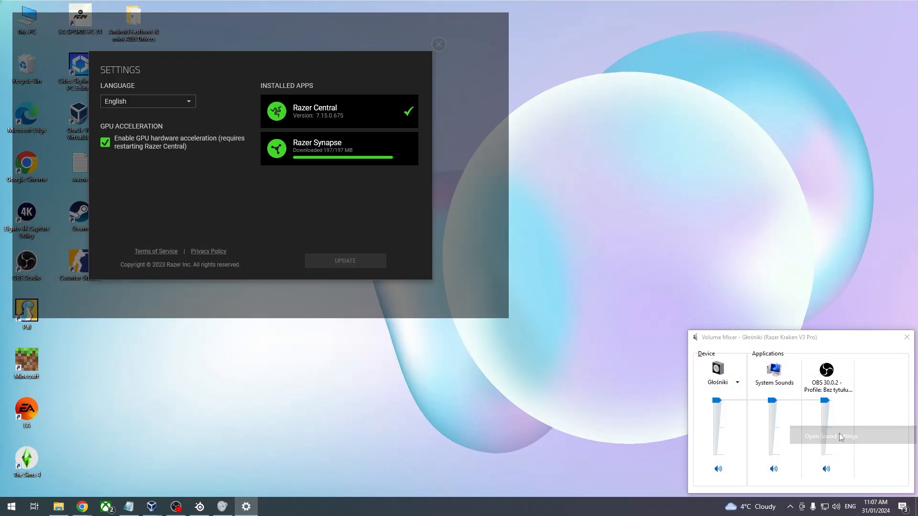
Step: Show the Sound page with Razer Kraken V3 Pro as output and input device
{"action": "left_click", "coordinate": [829, 436]}
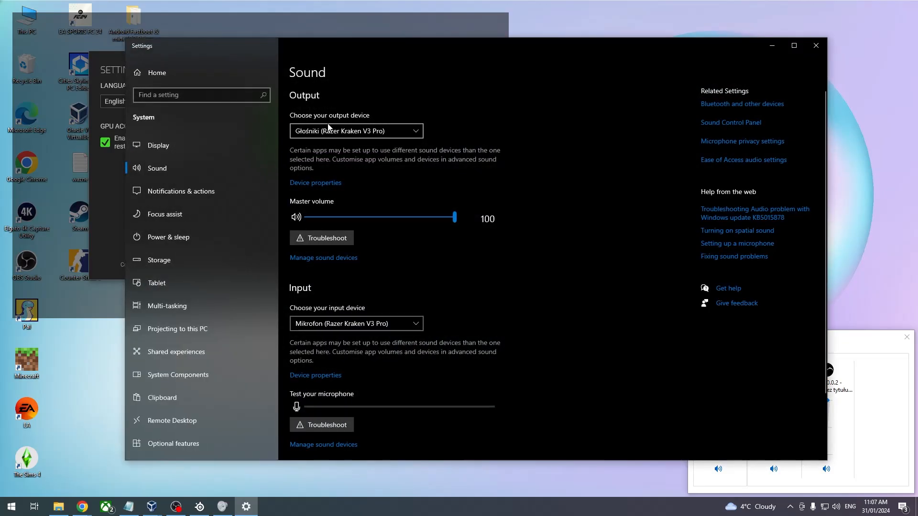
{"action": "mouse_move", "coordinate": [359, 135]}
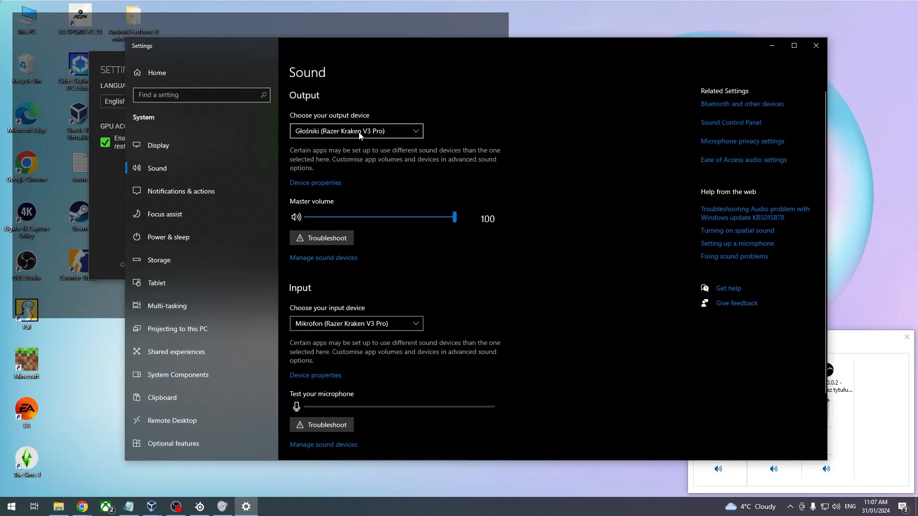
{"action": "mouse_move", "coordinate": [225, 502]}
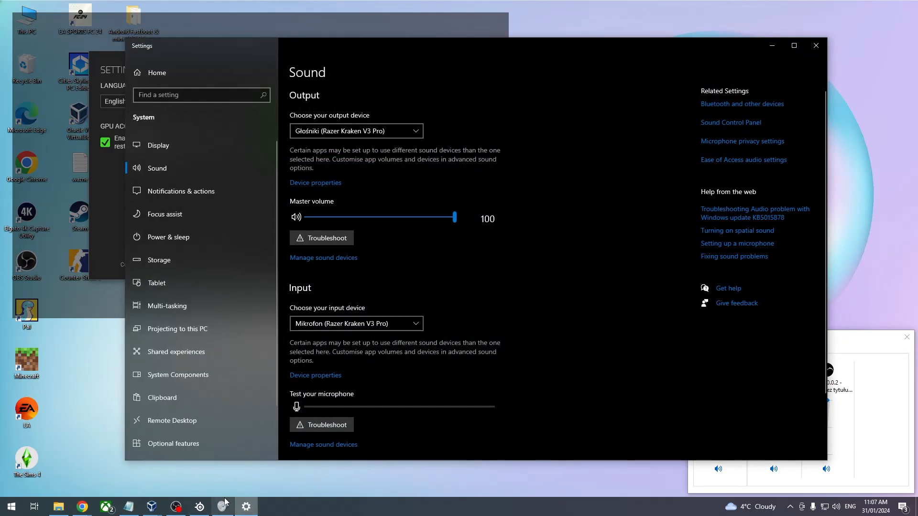
{"action": "mouse_move", "coordinate": [521, 78]}
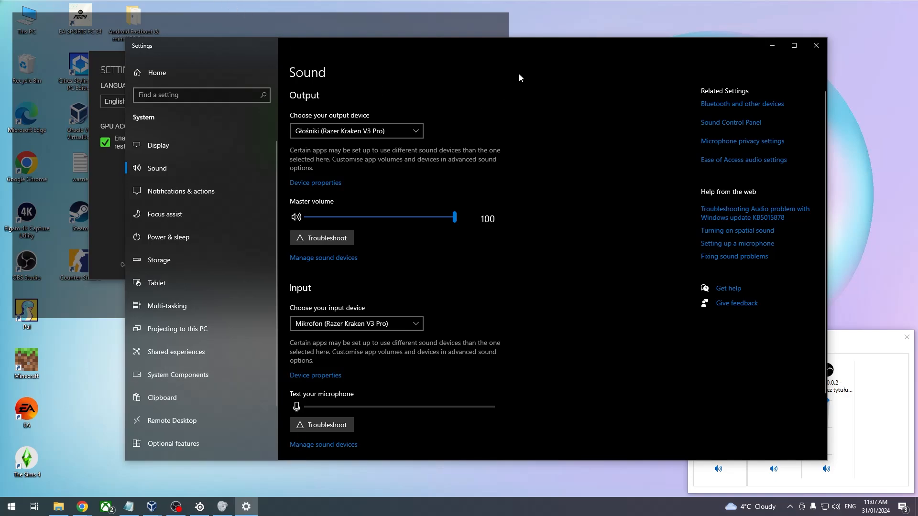